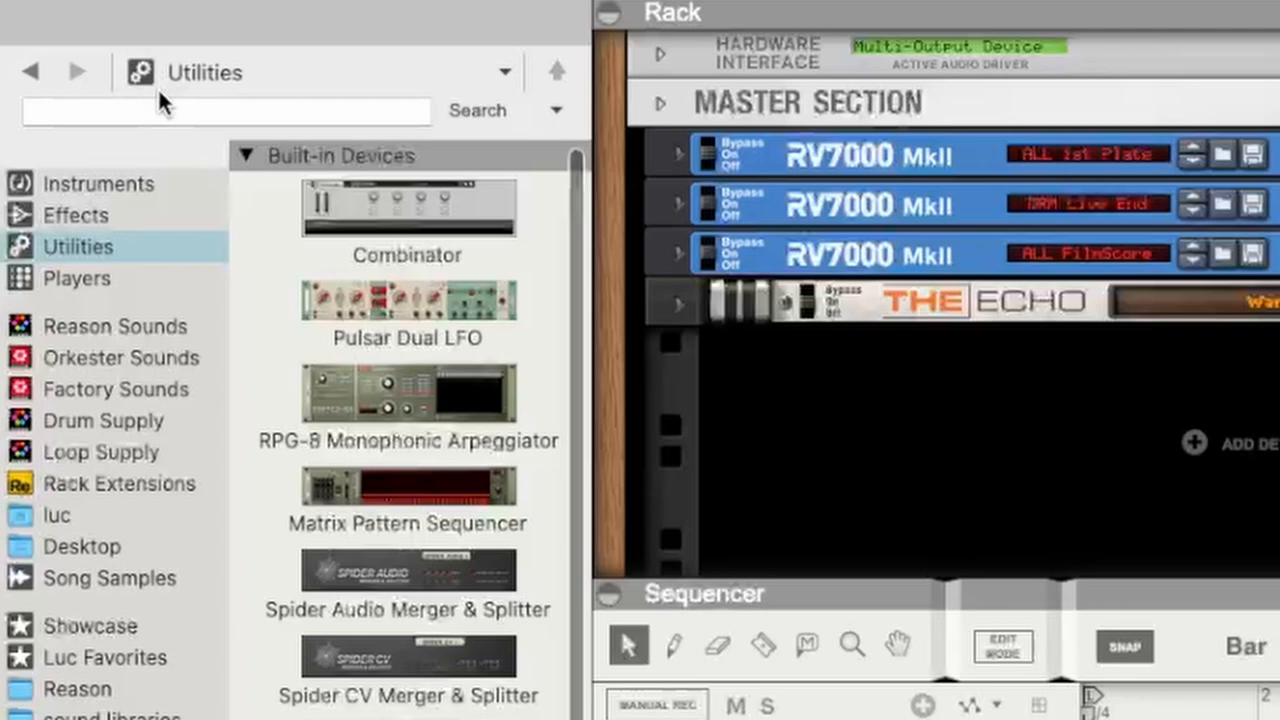
Search the Utilities devices for 'thor', which lists no results
type("thor")
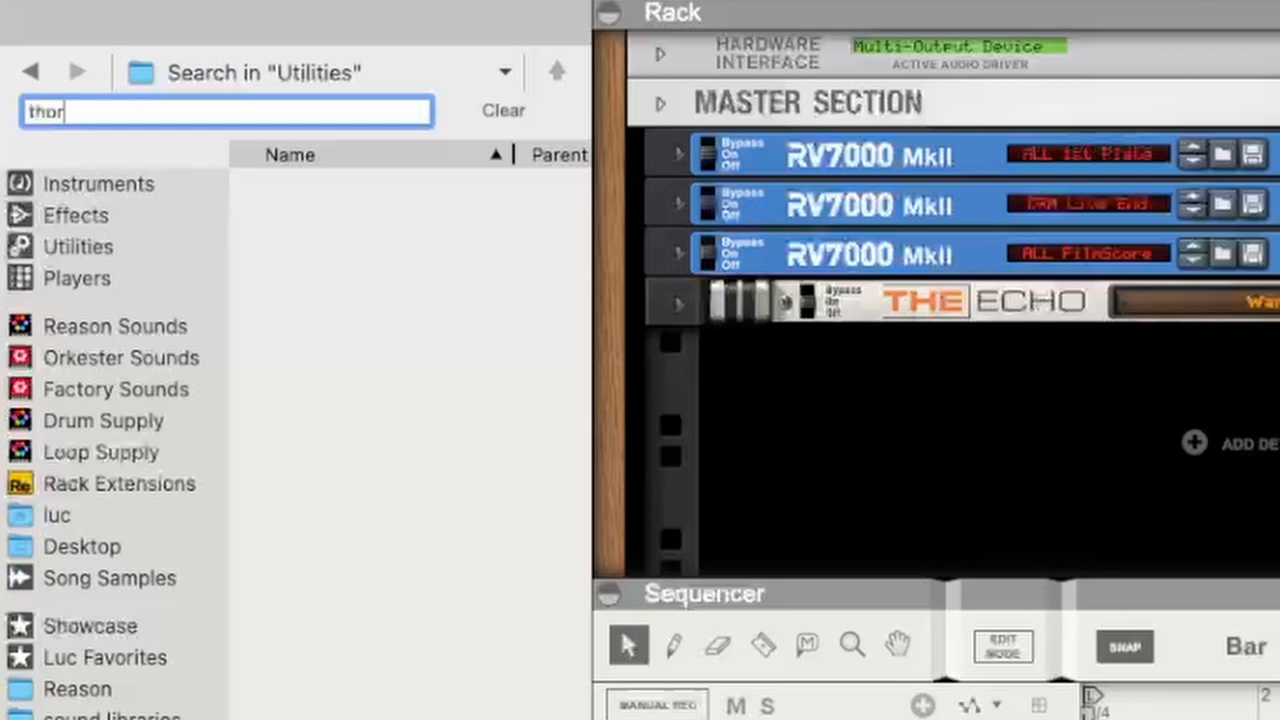
Switch the browser to Instruments and search them for 'thor'
left_click(98, 183)
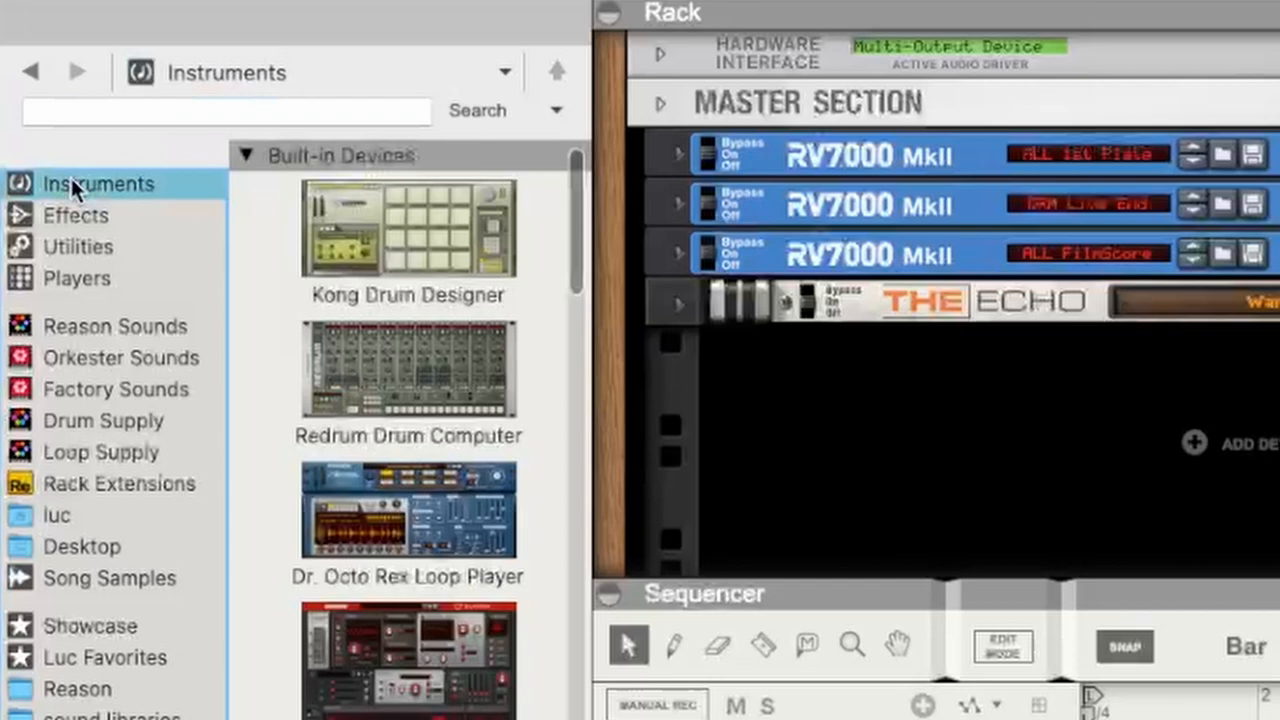
type("thor")
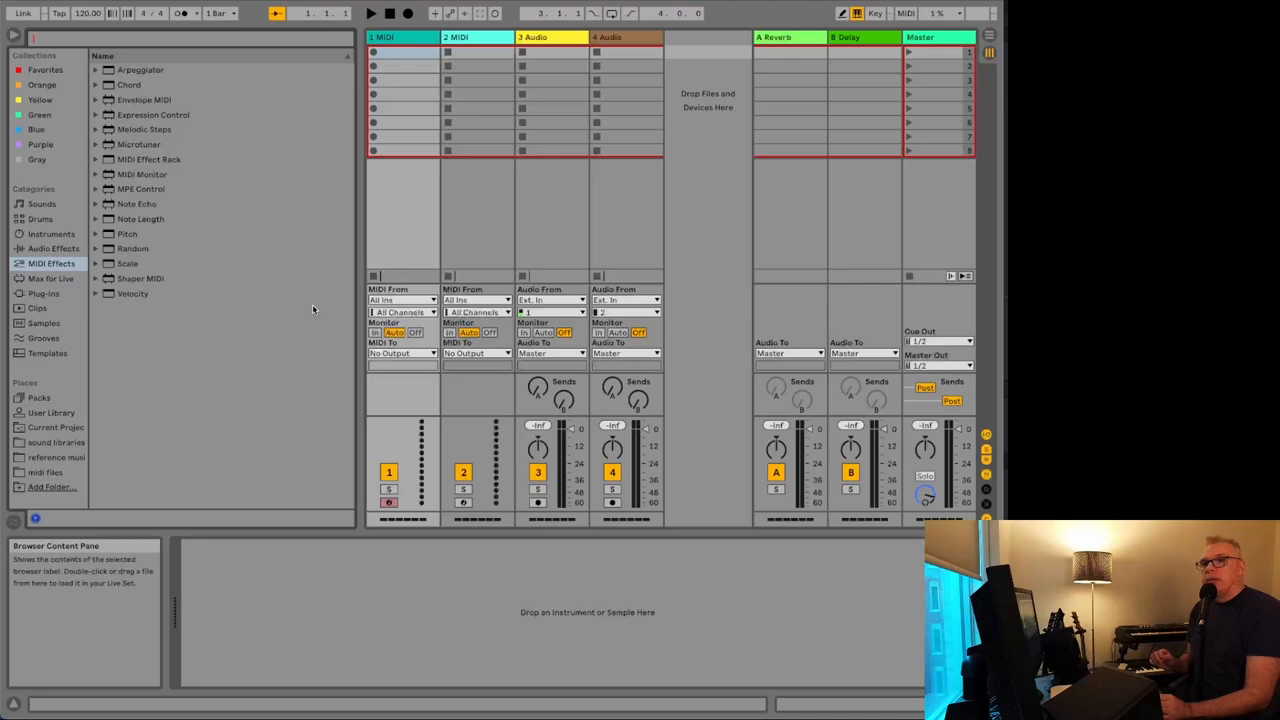
Search Live's browser for 'simpler' and filter to Instruments, showing Simpler, Sampler and Operator
type("simpler")
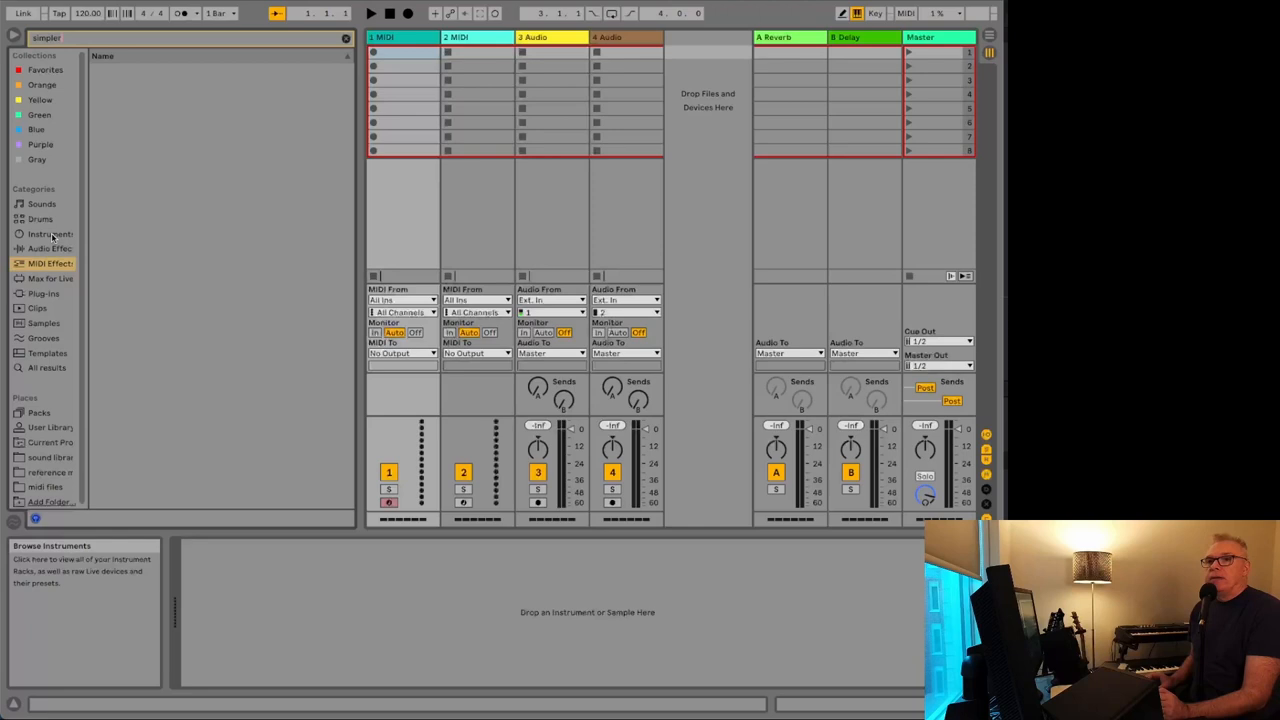
left_click(46, 234)
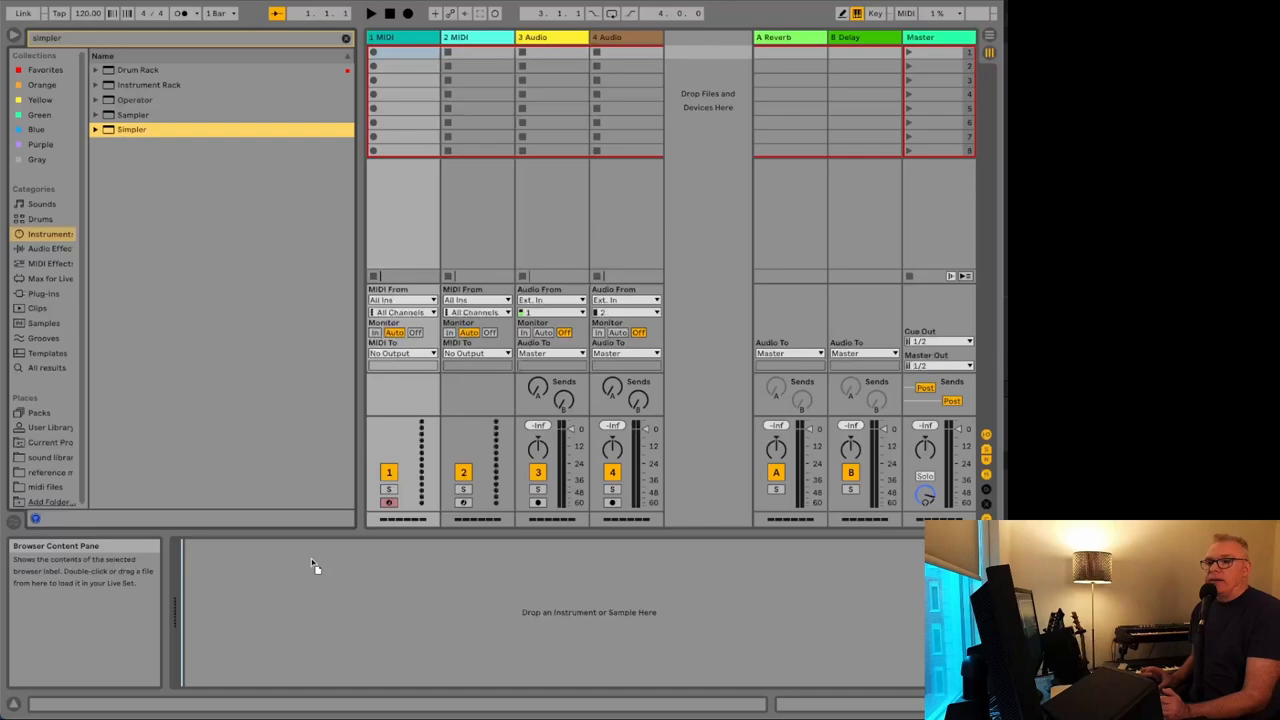